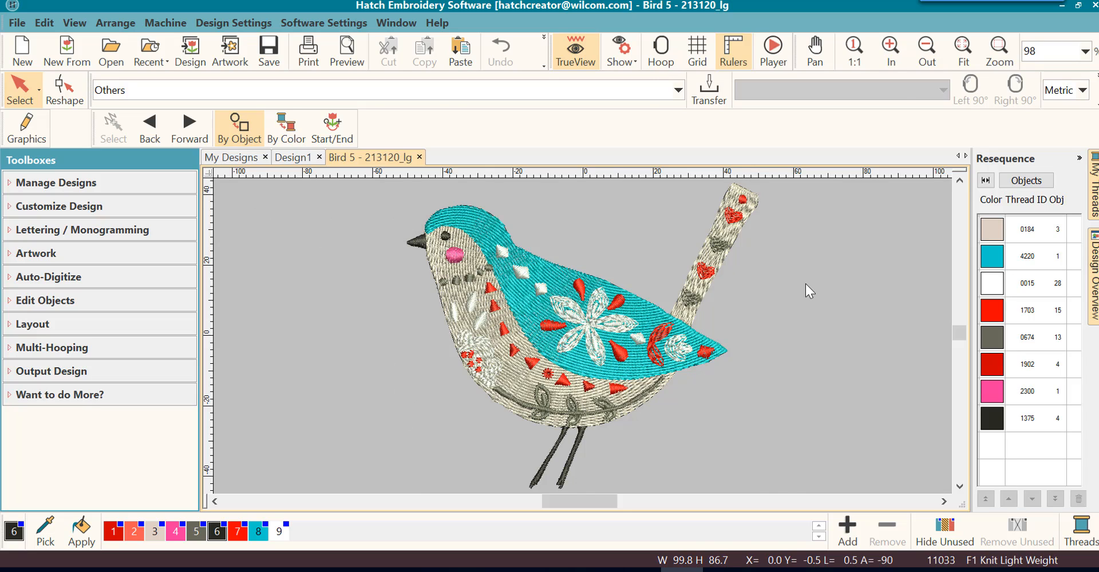
mouse_move(321, 289)
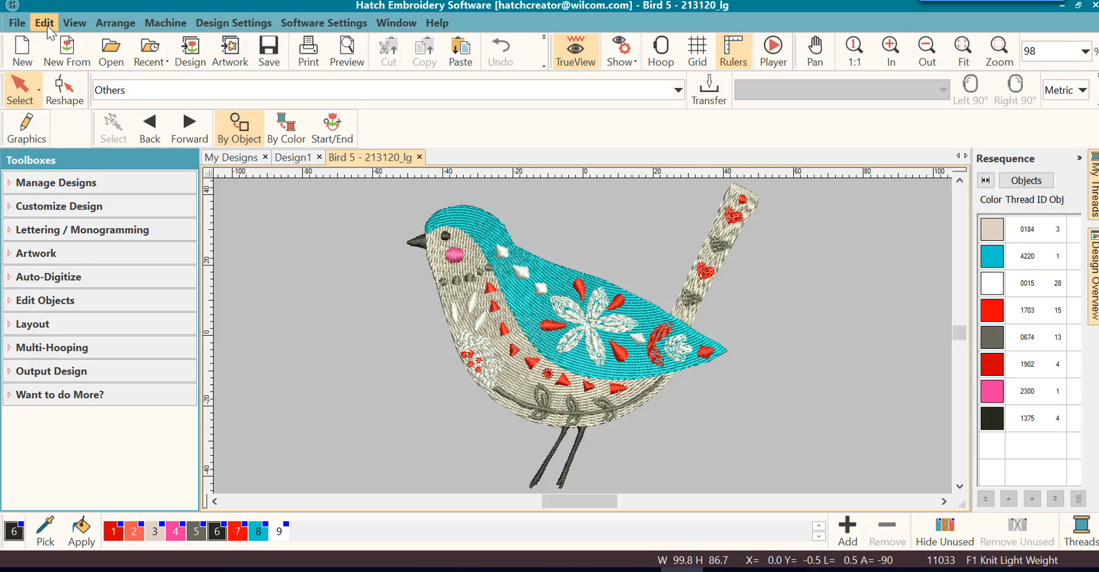
Select every embroidery object in the bird design with Edit > Select All.
left_click(44, 23)
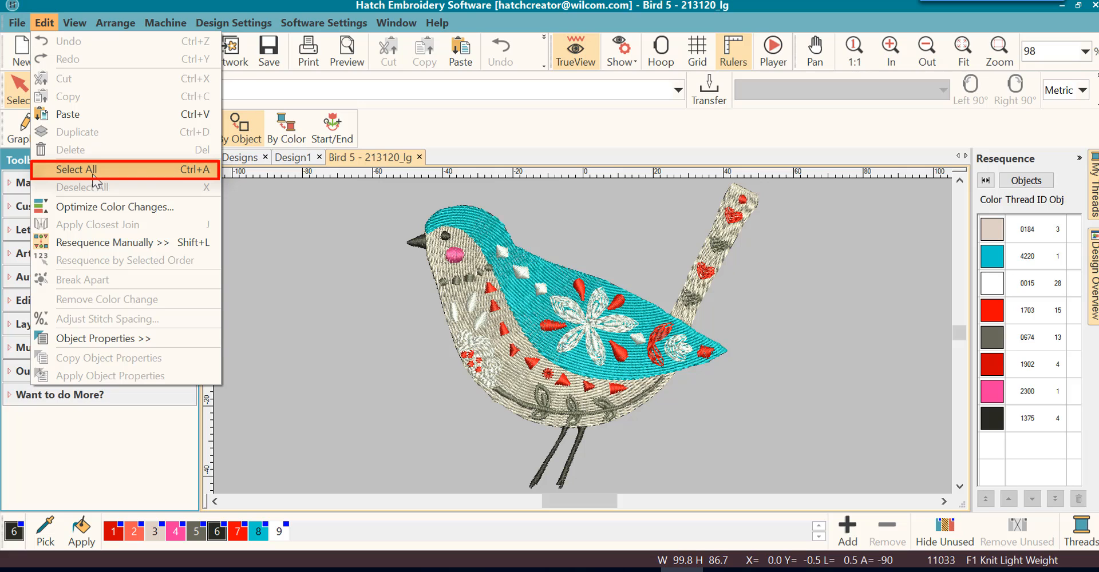
left_click(73, 169)
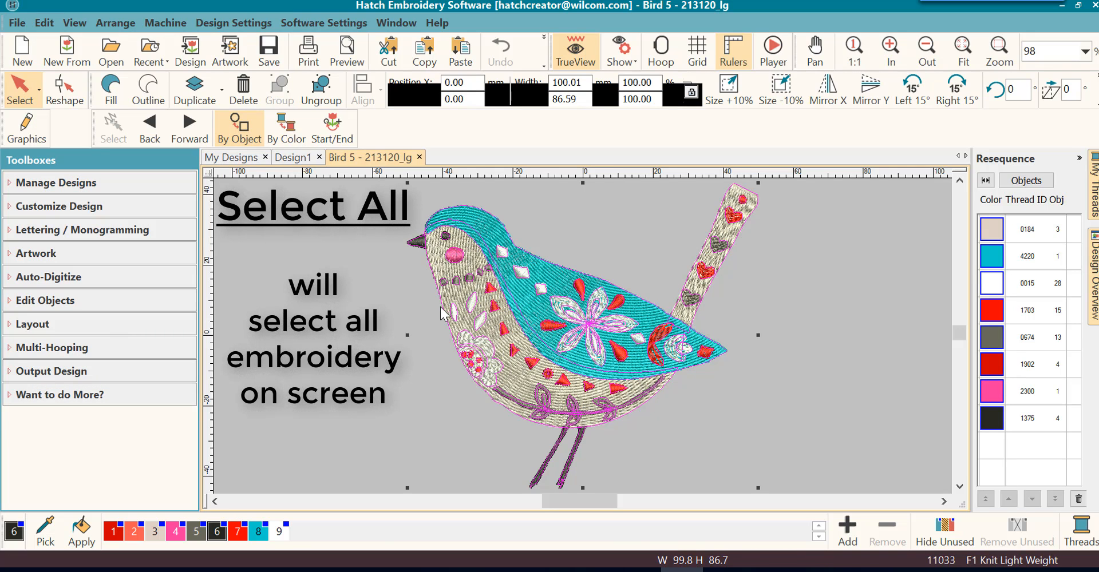
mouse_move(723, 381)
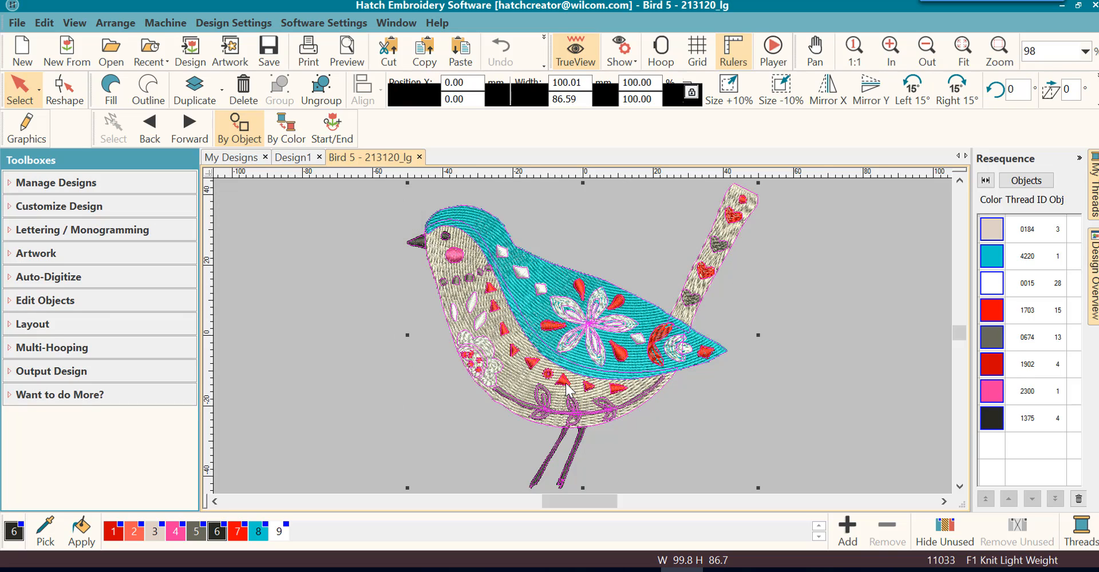
mouse_move(550, 193)
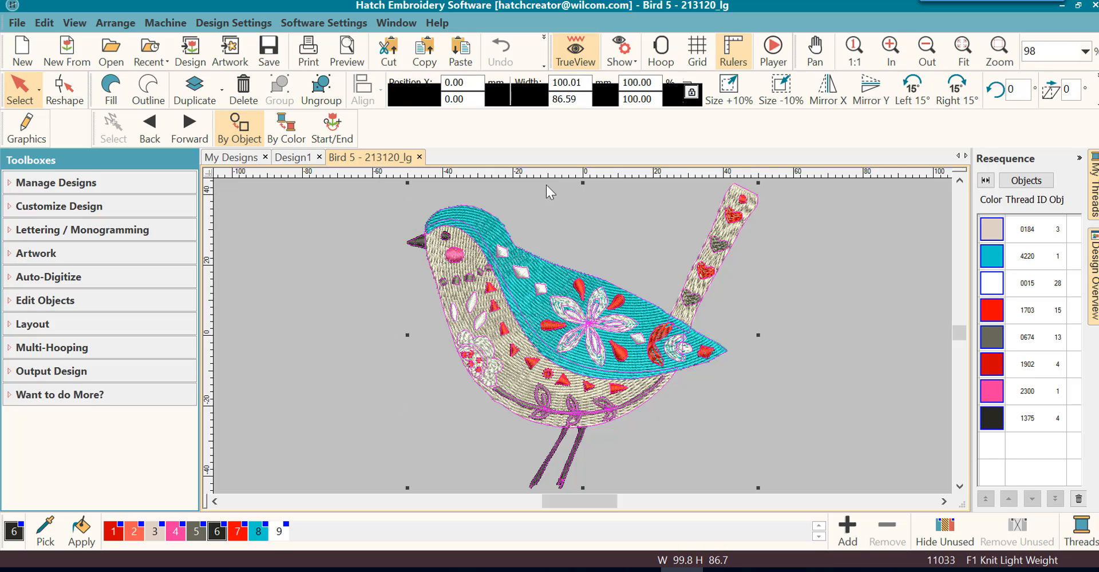
mouse_move(758, 241)
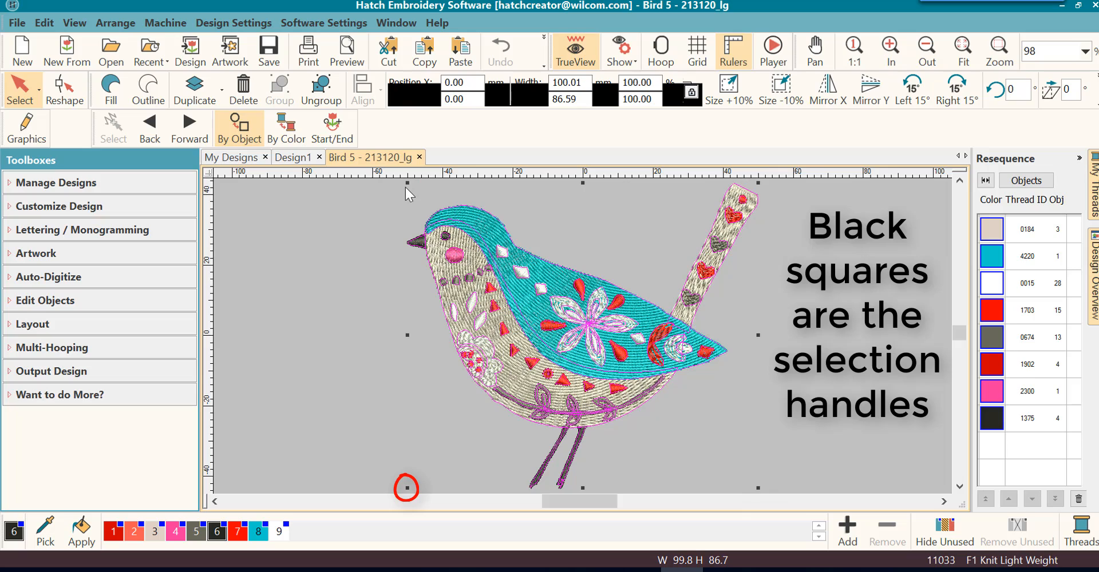
Turn off TrueView so the selected bird shows as magenta stitch lines.
left_click(573, 50)
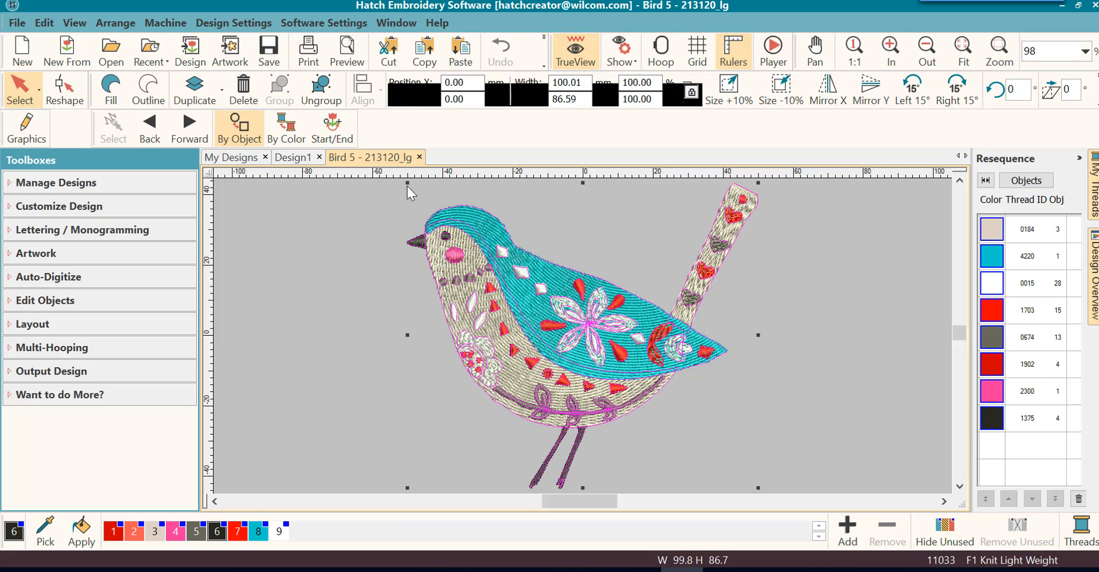
mouse_move(764, 215)
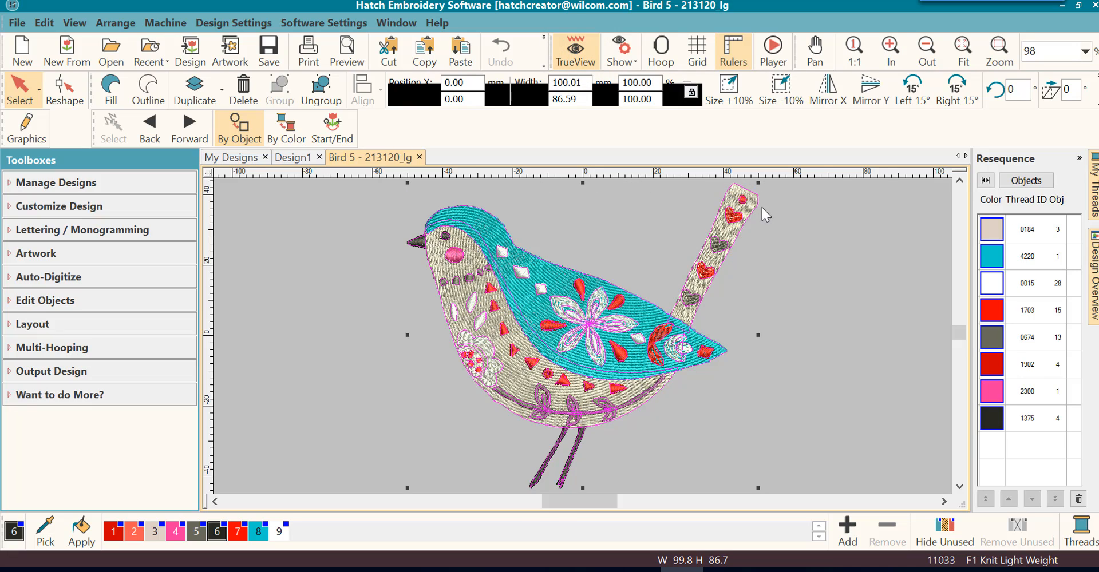
mouse_move(409, 198)
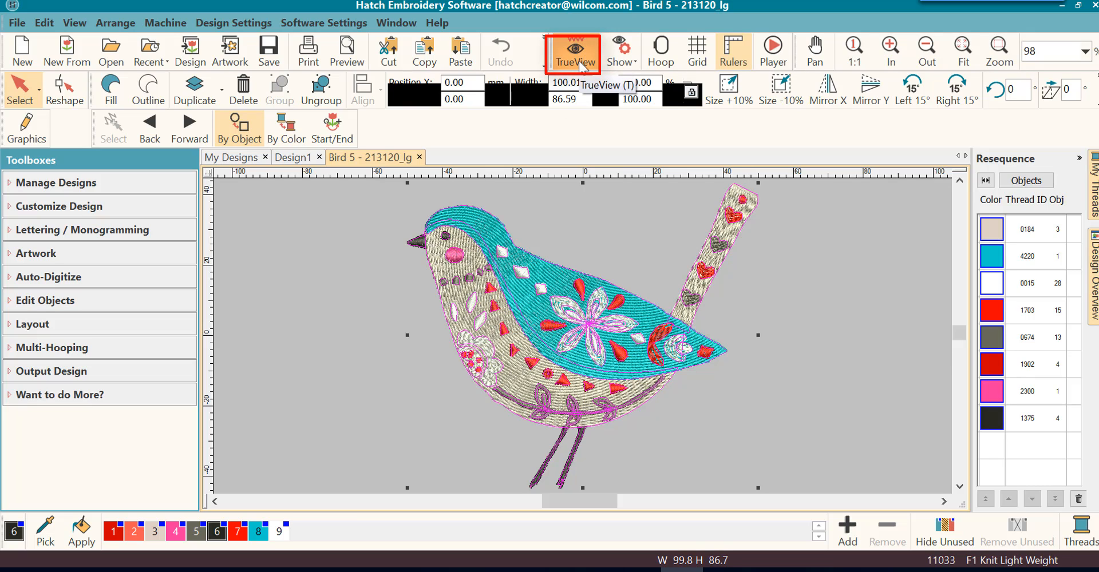
left_click(573, 50)
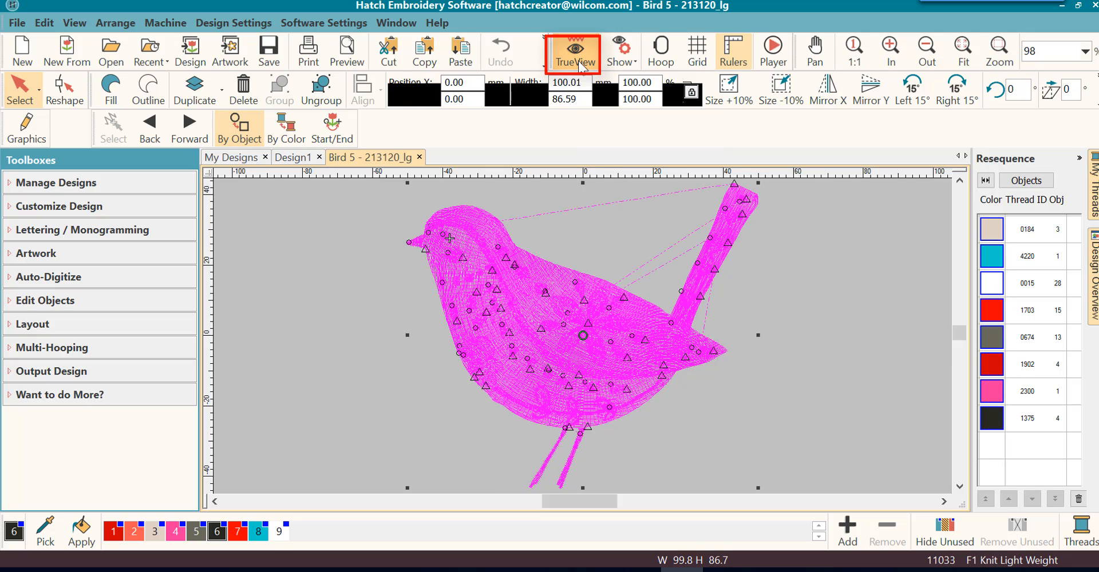
left_click(574, 50)
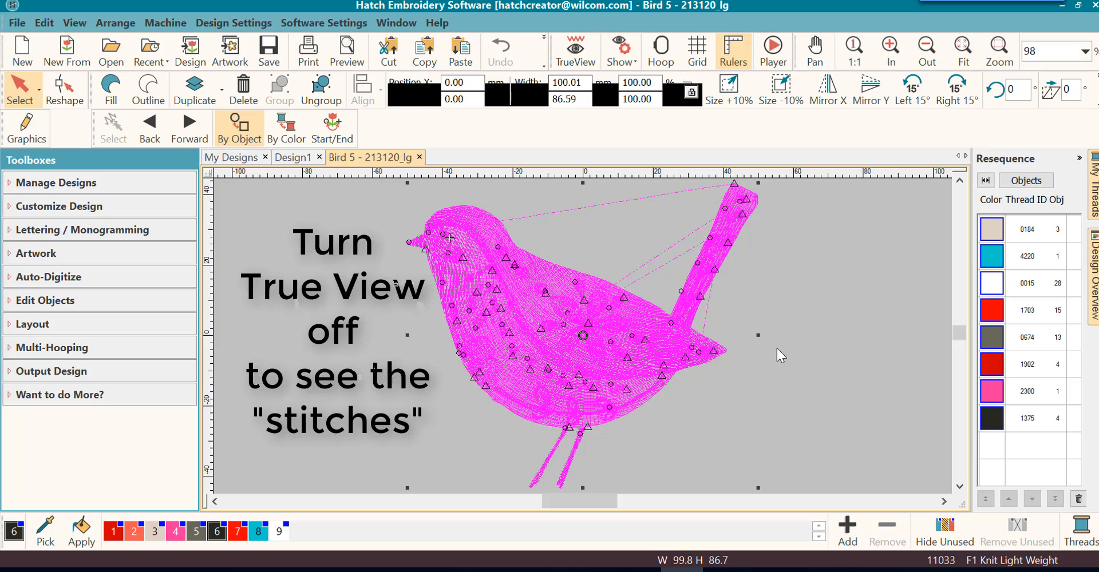